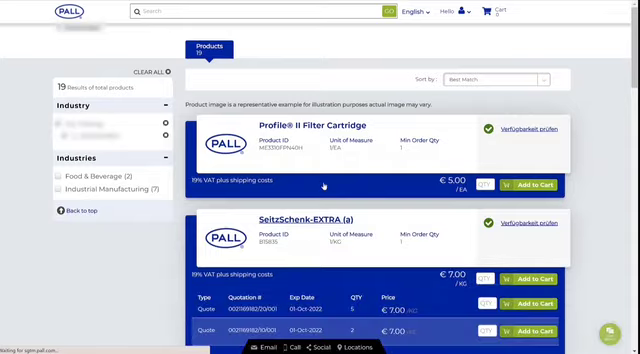
{"action": "scroll", "scroll_direction": "down", "scroll_amount": 3}
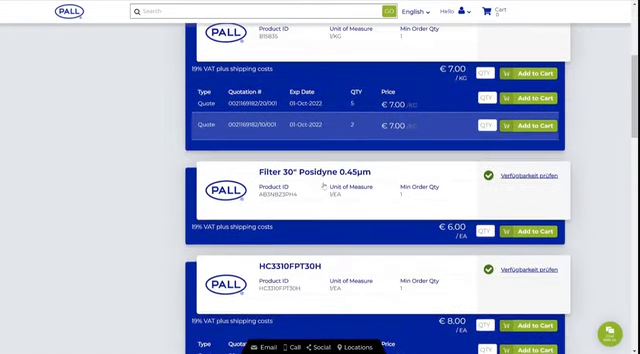
{"action": "scroll", "scroll_direction": "up", "scroll_amount": 3}
{"action": "type", "text": "6"}
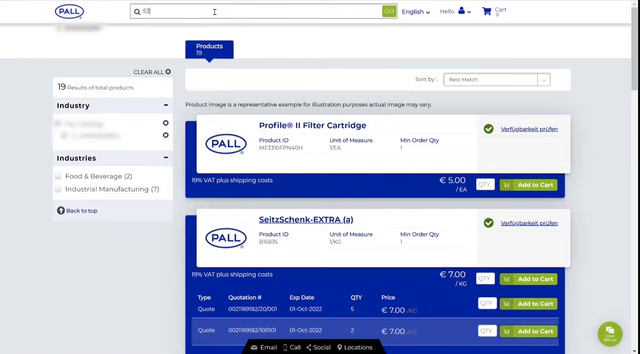
{"action": "type", "text": "30"}
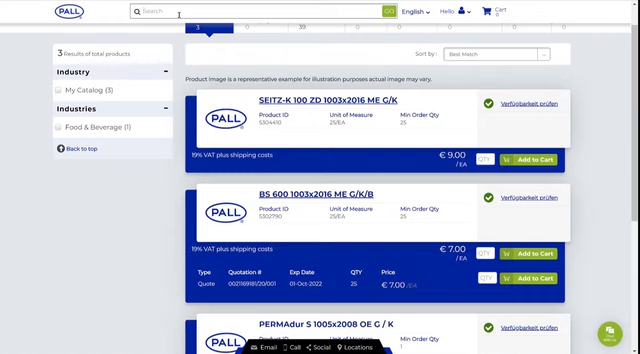
{"action": "type", "text": "F"}
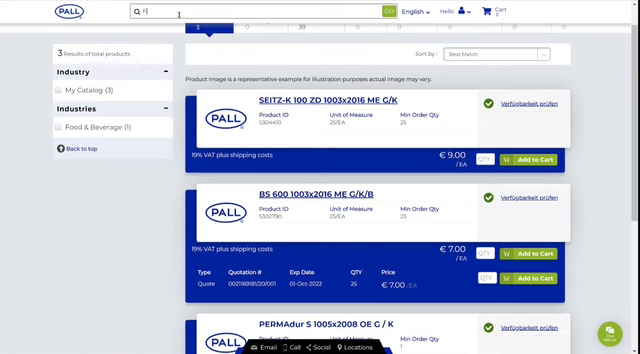